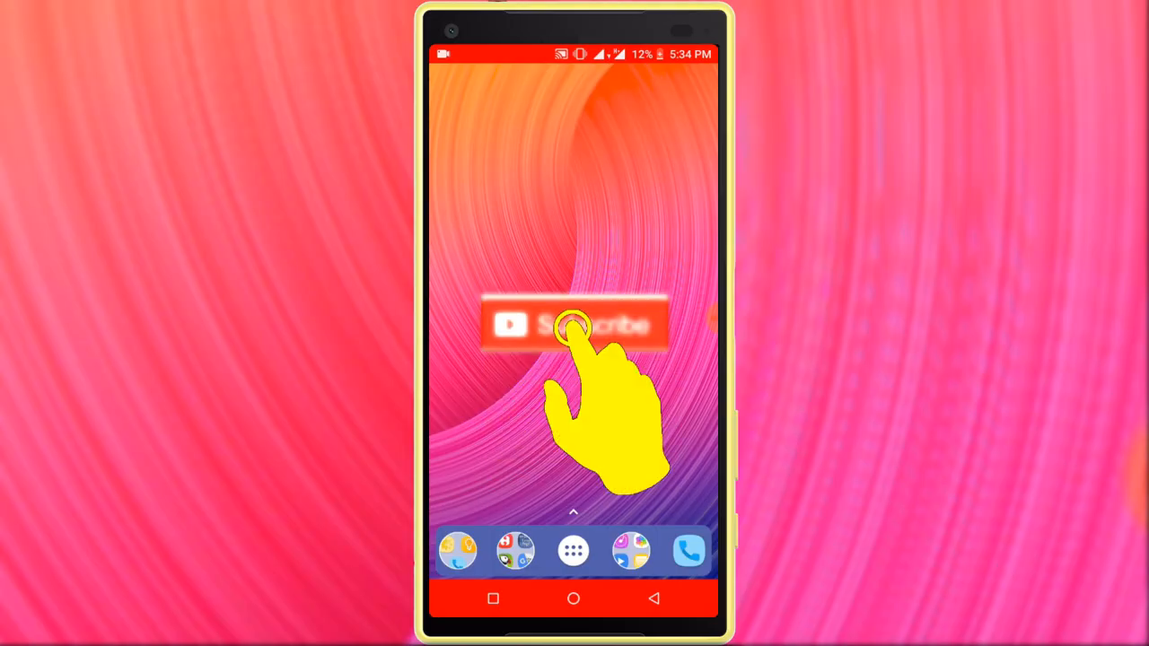
Step: Open the dock's app drawer to list installed apps like Play Store and Settings
click(574, 324)
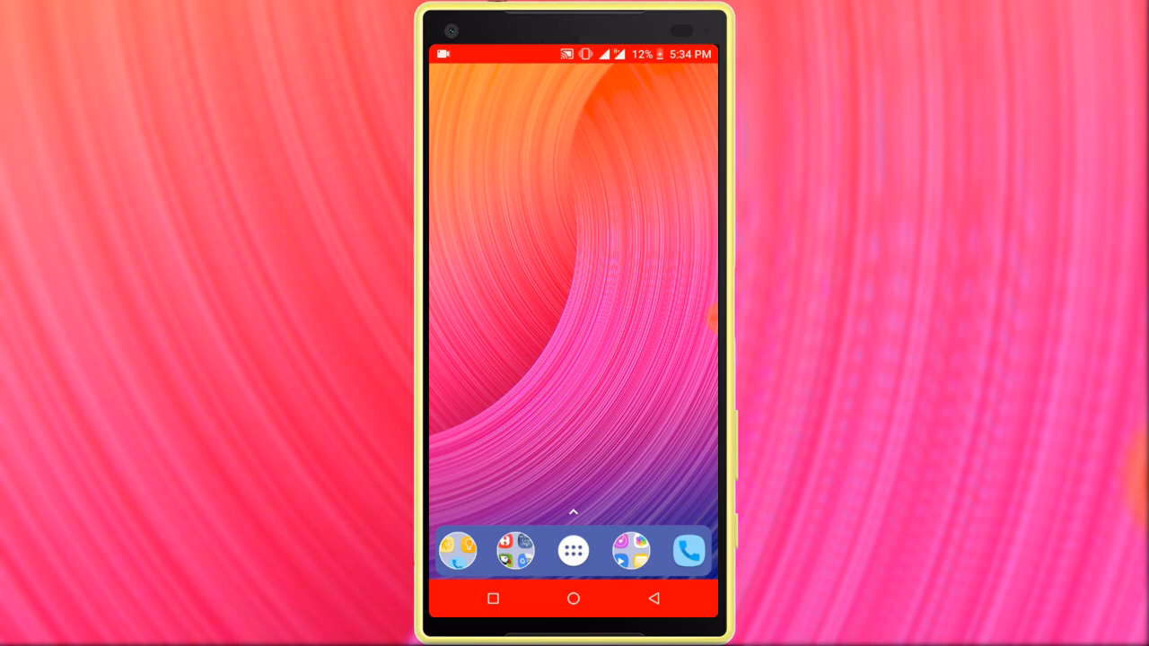
click(573, 550)
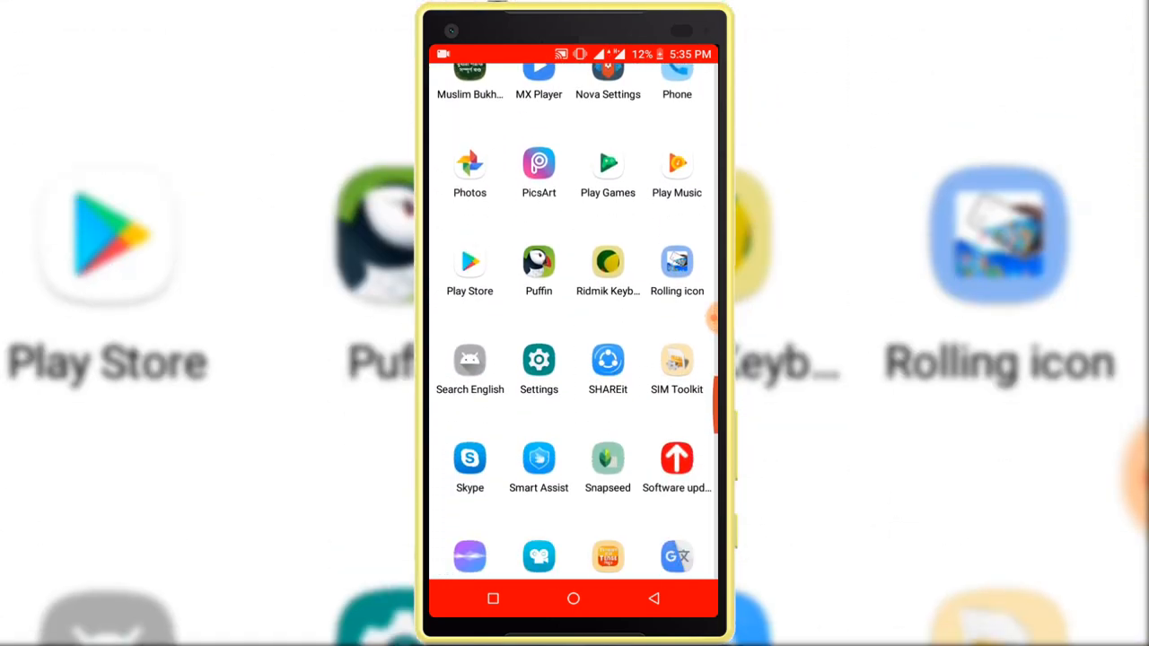
Step: Search Play Store for 'apex launcher' and install Apex Launcher
click(469, 261)
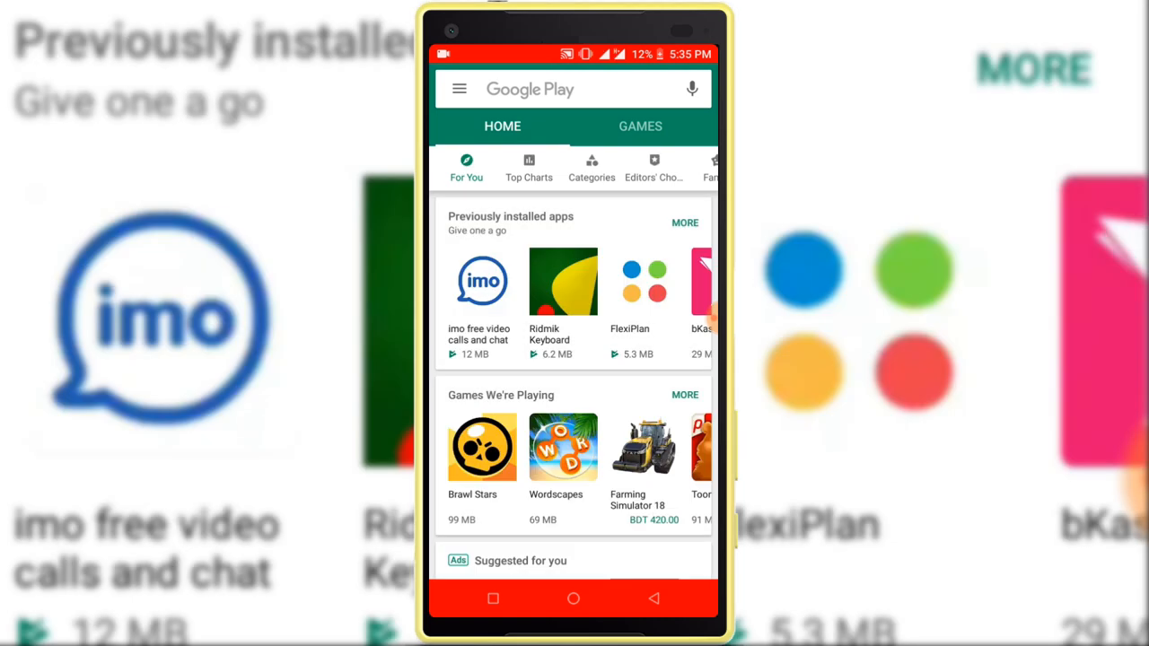
text(apex lau)
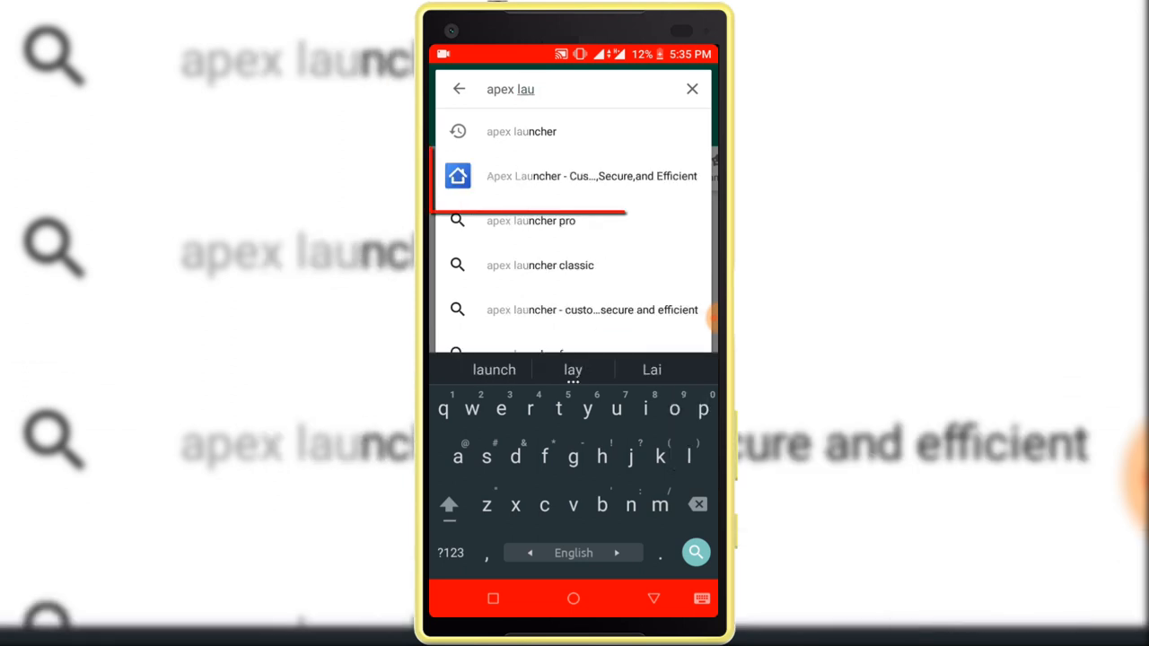
text(ncher)
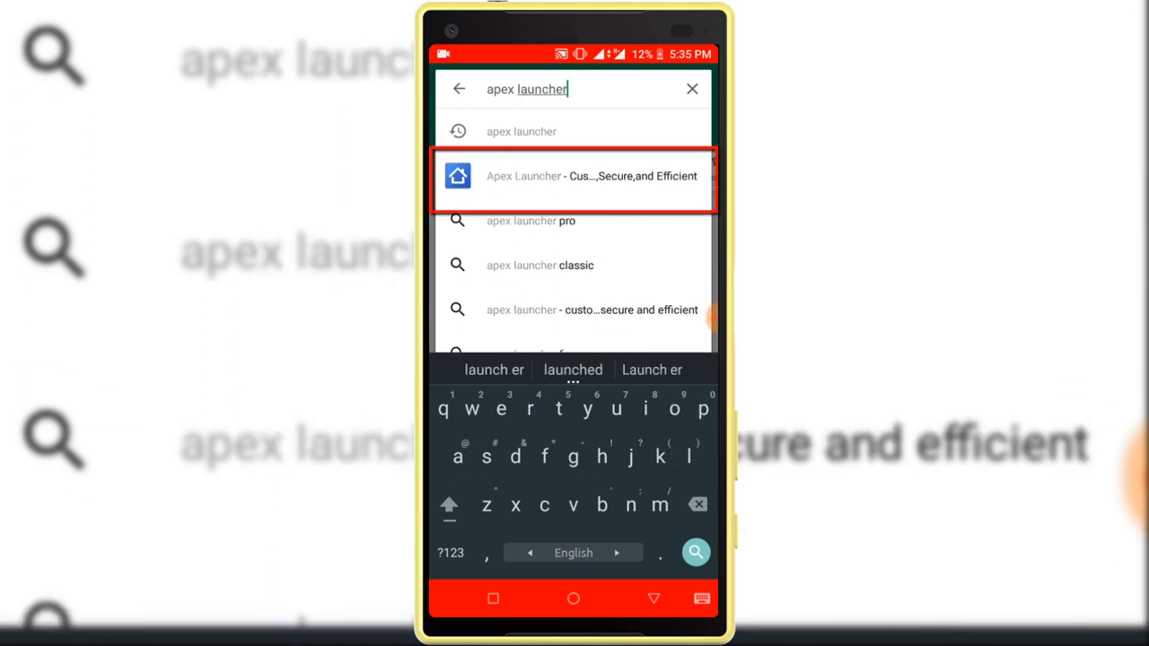
click(574, 176)
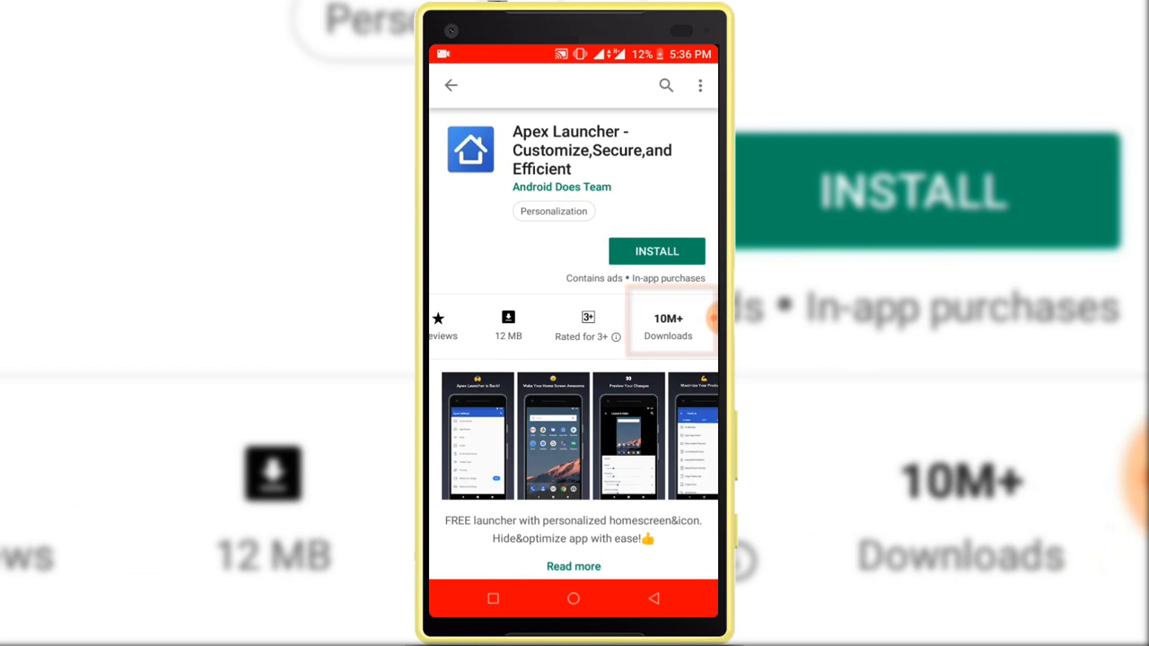
click(655, 251)
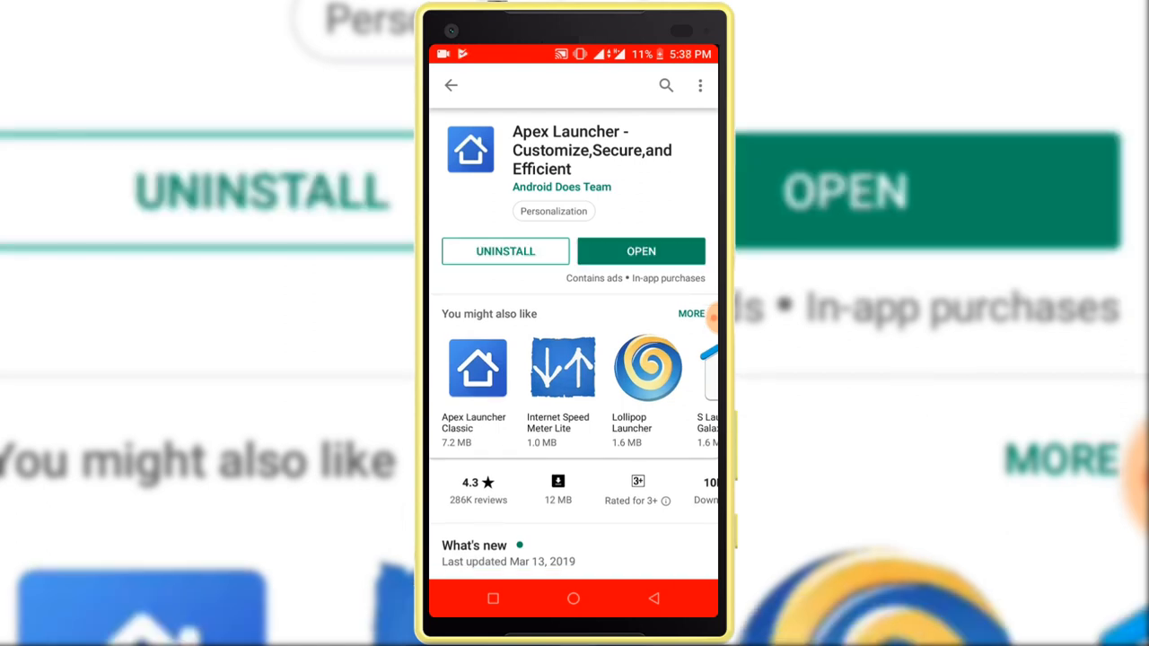
Step: Launch Apex Launcher and accept vertical drawer, 5×5 layout and no page transition
click(641, 251)
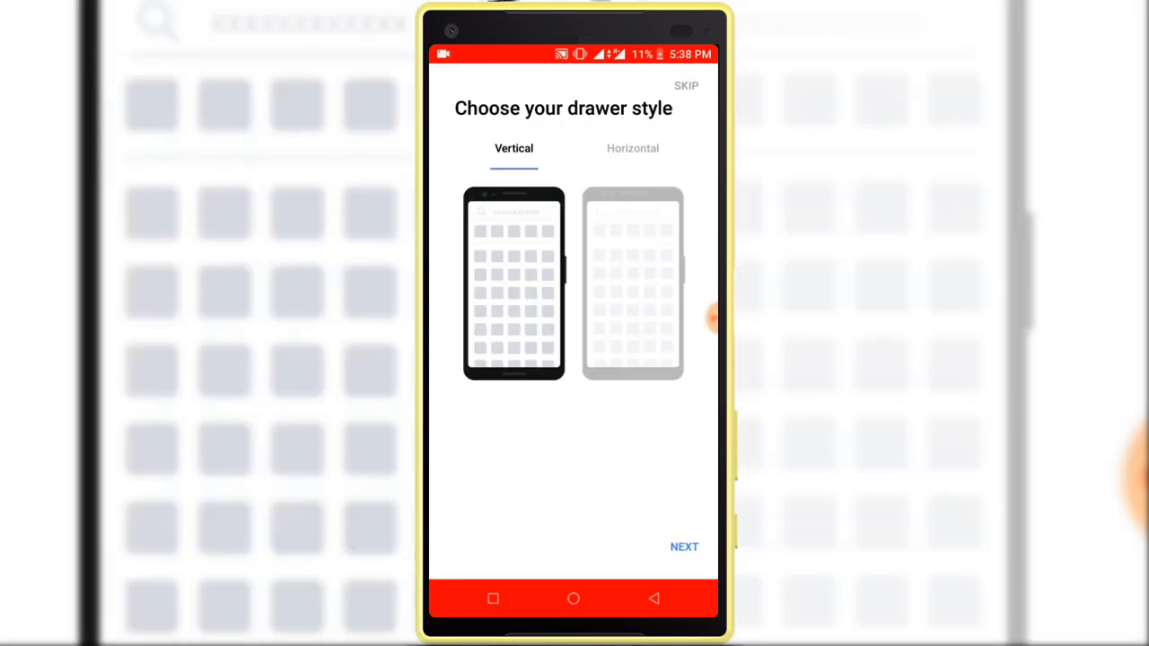
click(684, 547)
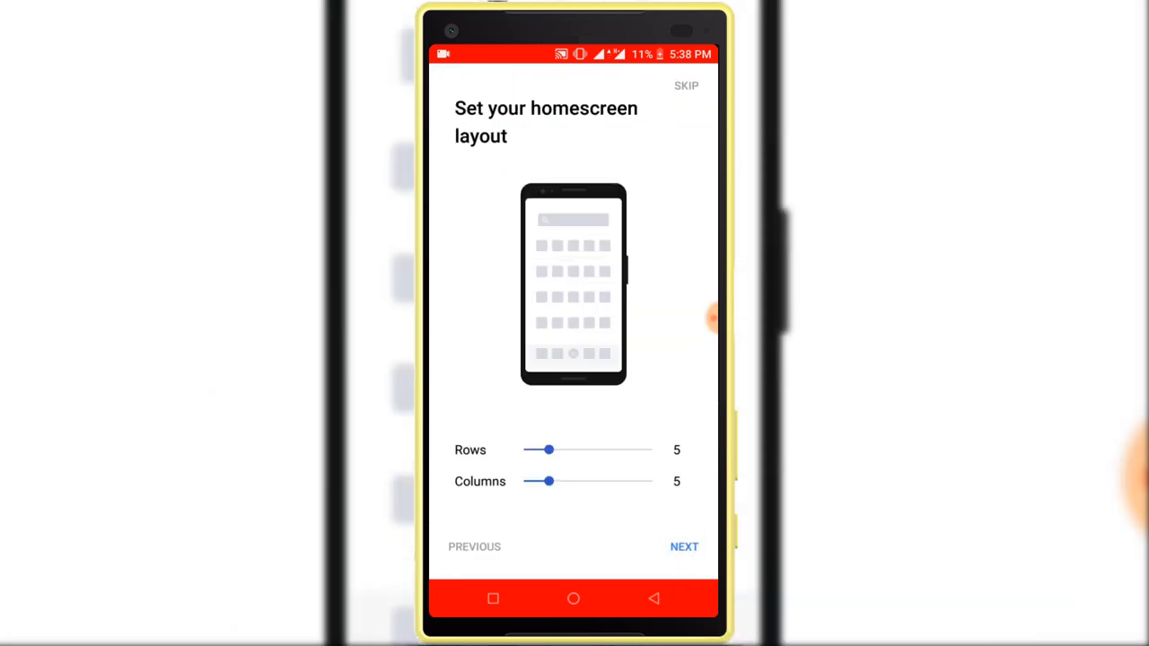
click(684, 547)
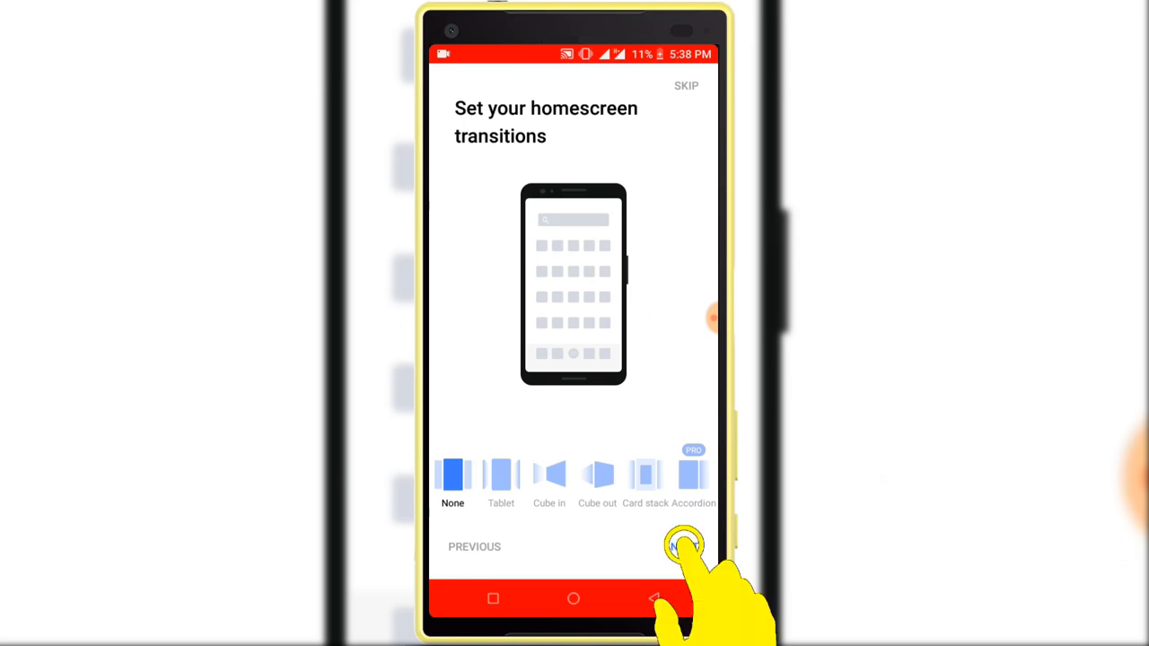
click(684, 546)
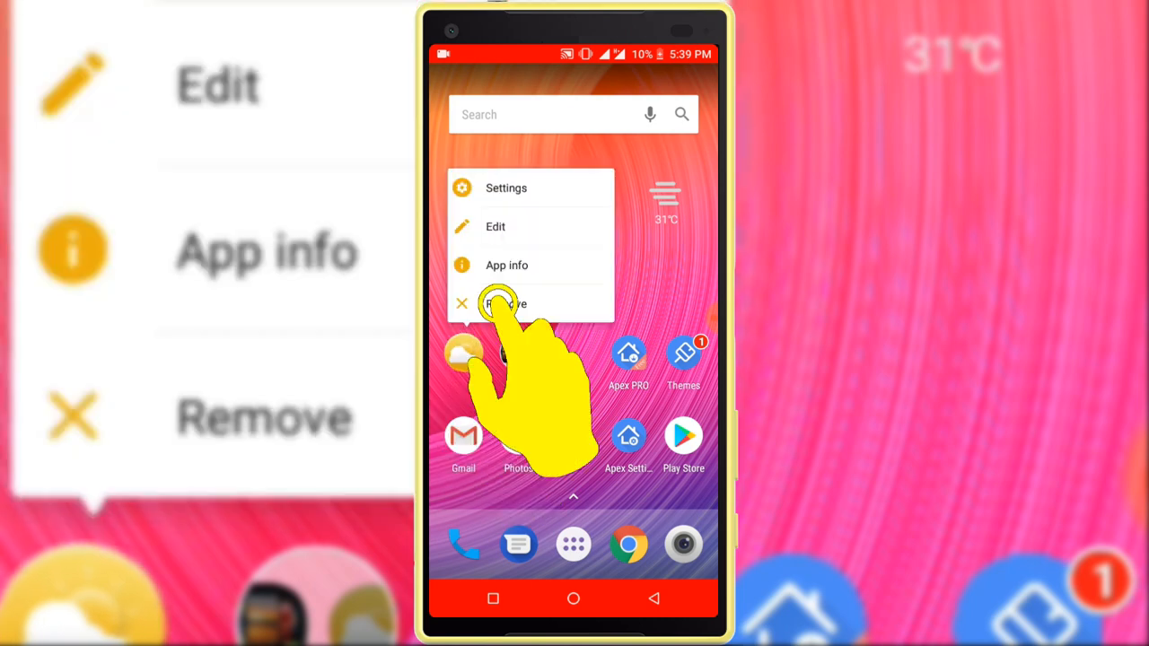
Step: Remove two app shortcuts from the home screen via their long-press Remove option
click(502, 303)
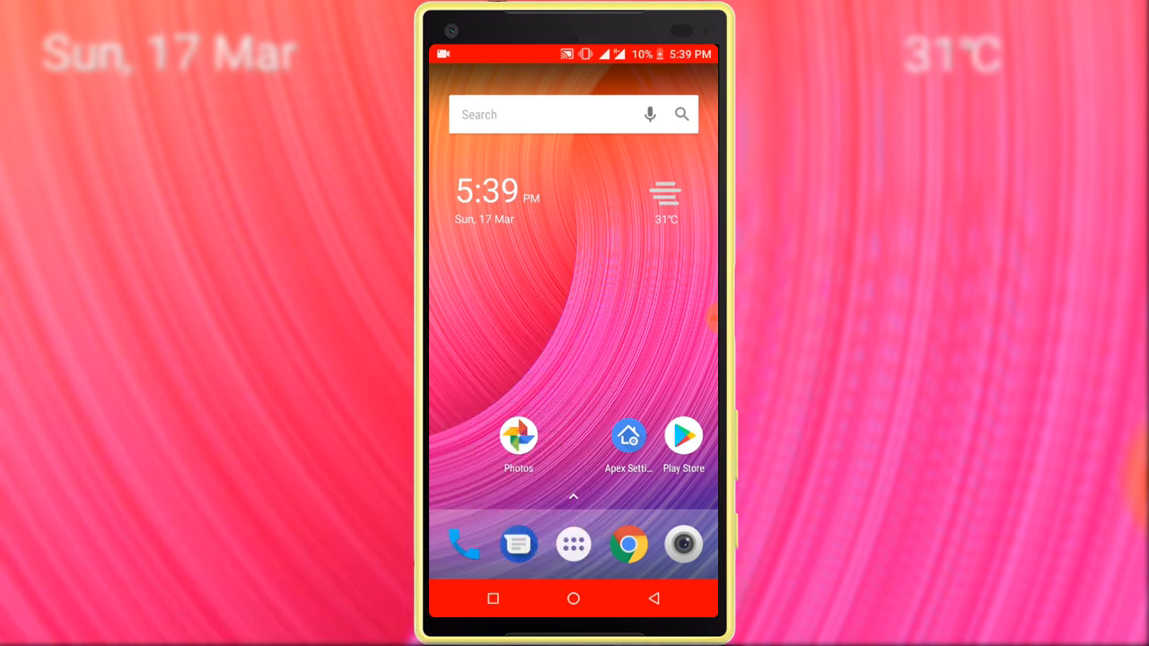
click(628, 440)
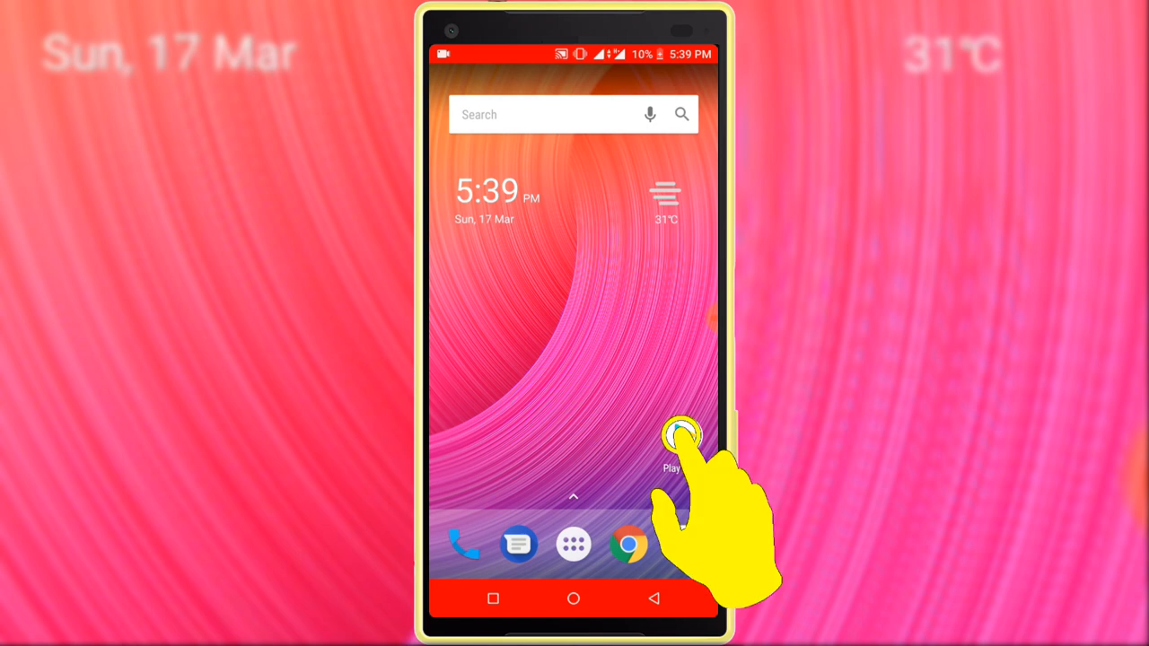
Step: In Apex Settings > App Drawer, turn off Frequently used apps and Show search bar
click(682, 439)
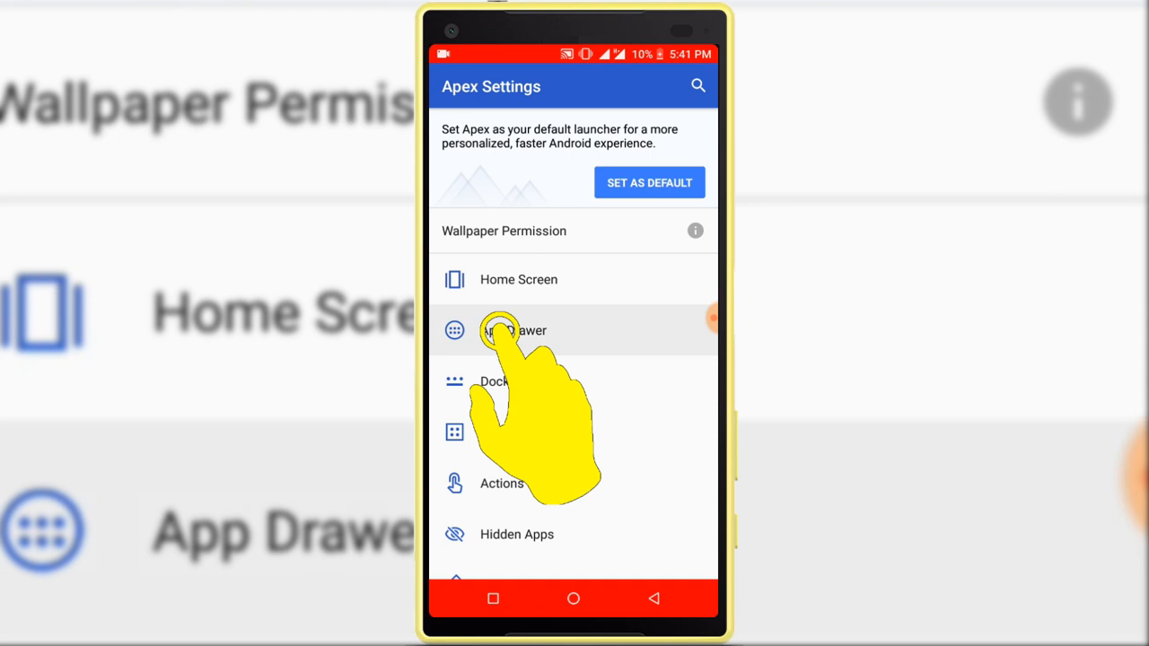
click(513, 330)
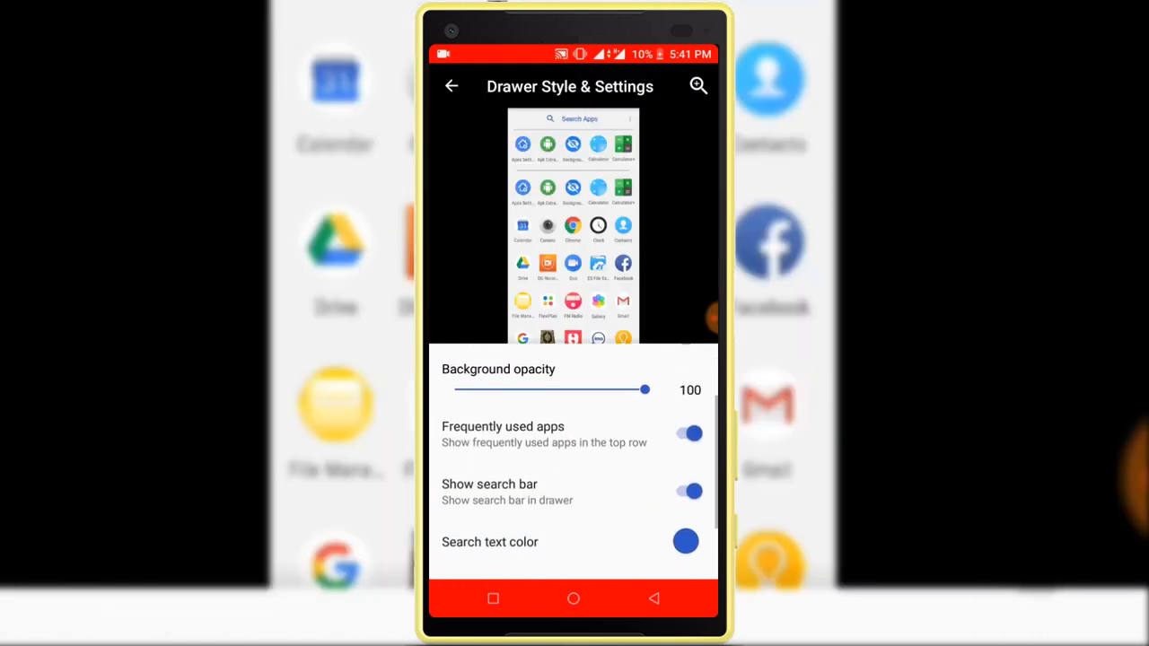
click(688, 433)
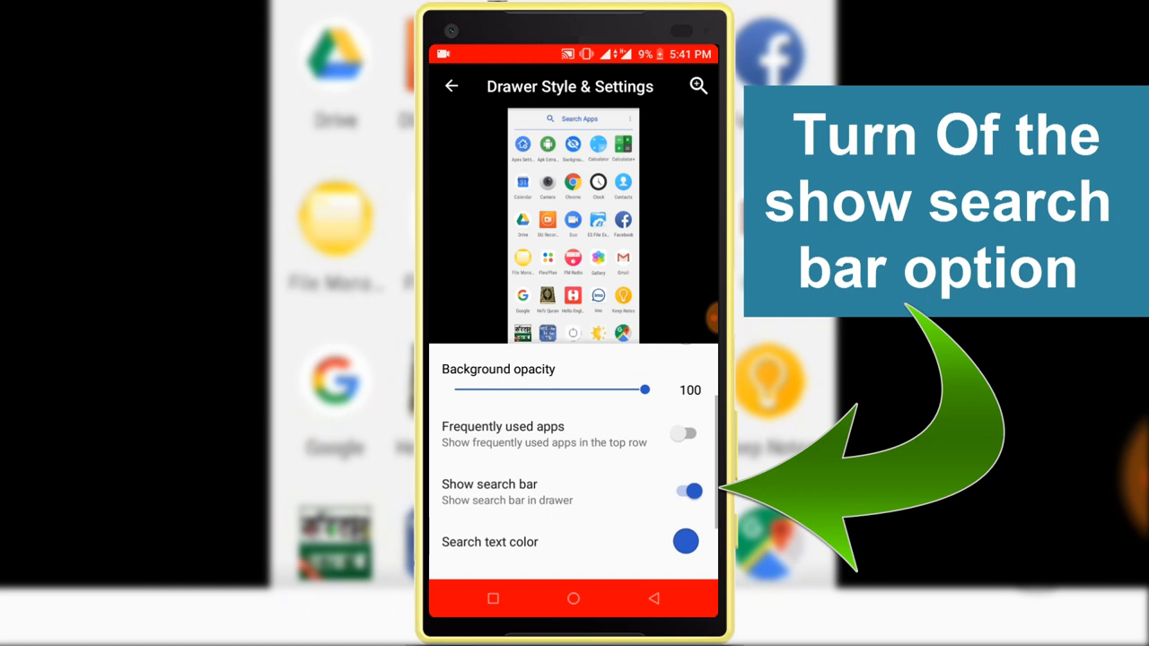
click(688, 491)
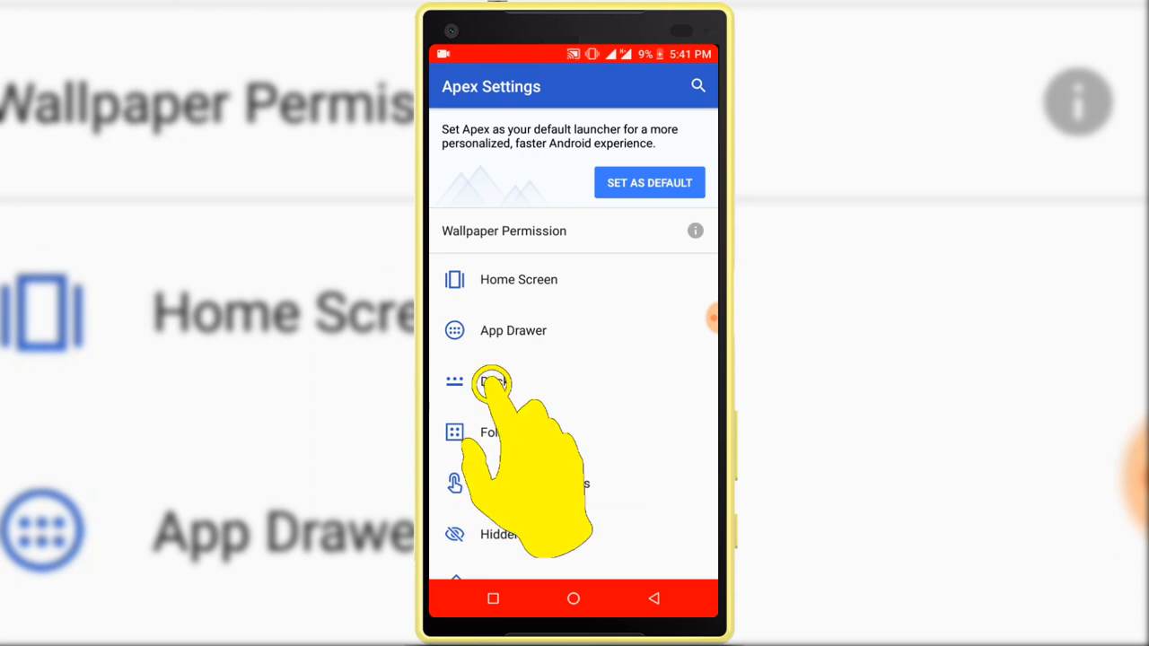
Step: In Dock Layout & Style, set horizontal margin S, dock height 74, icon size 94
click(489, 381)
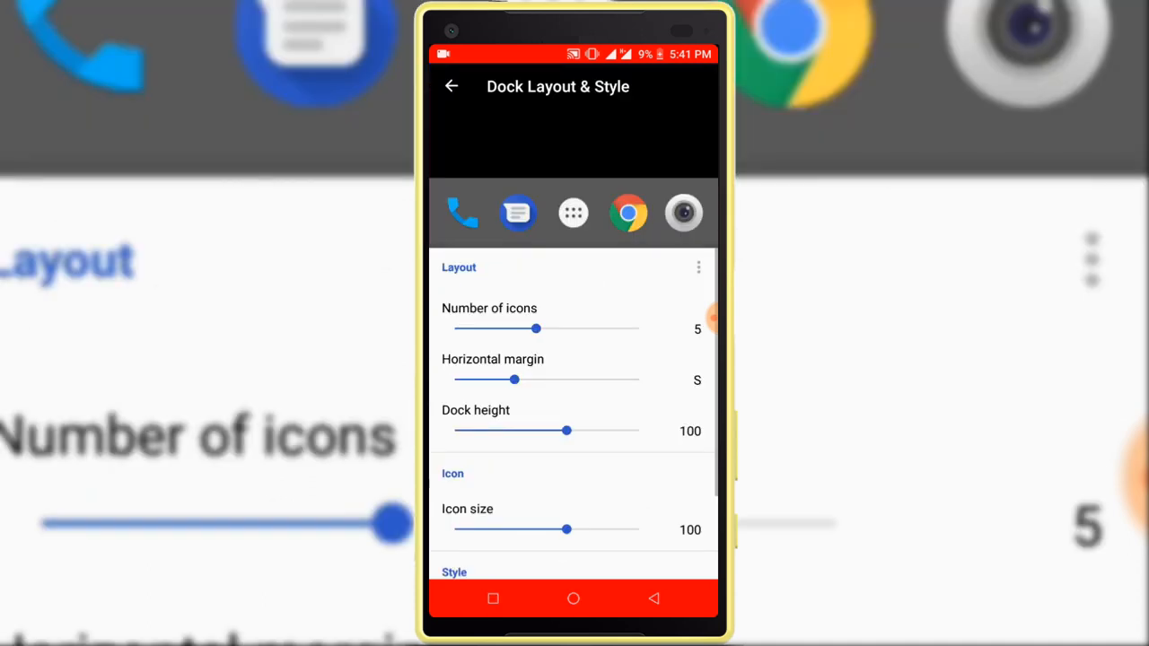
drag(535, 329, 514, 329)
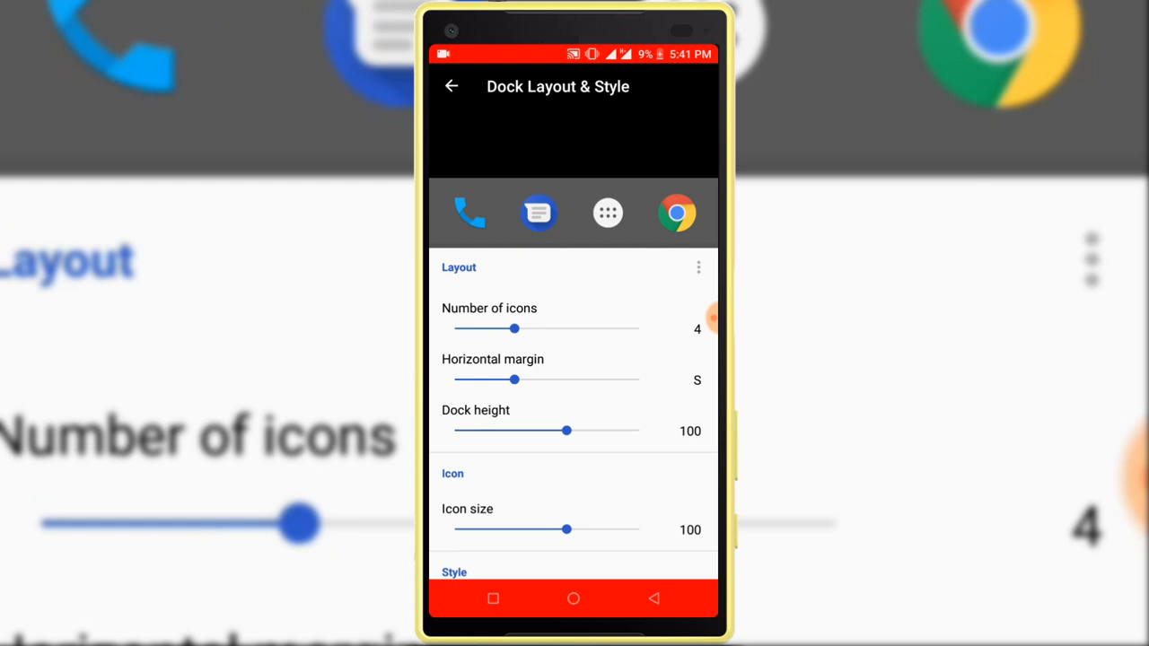
drag(515, 328, 536, 328)
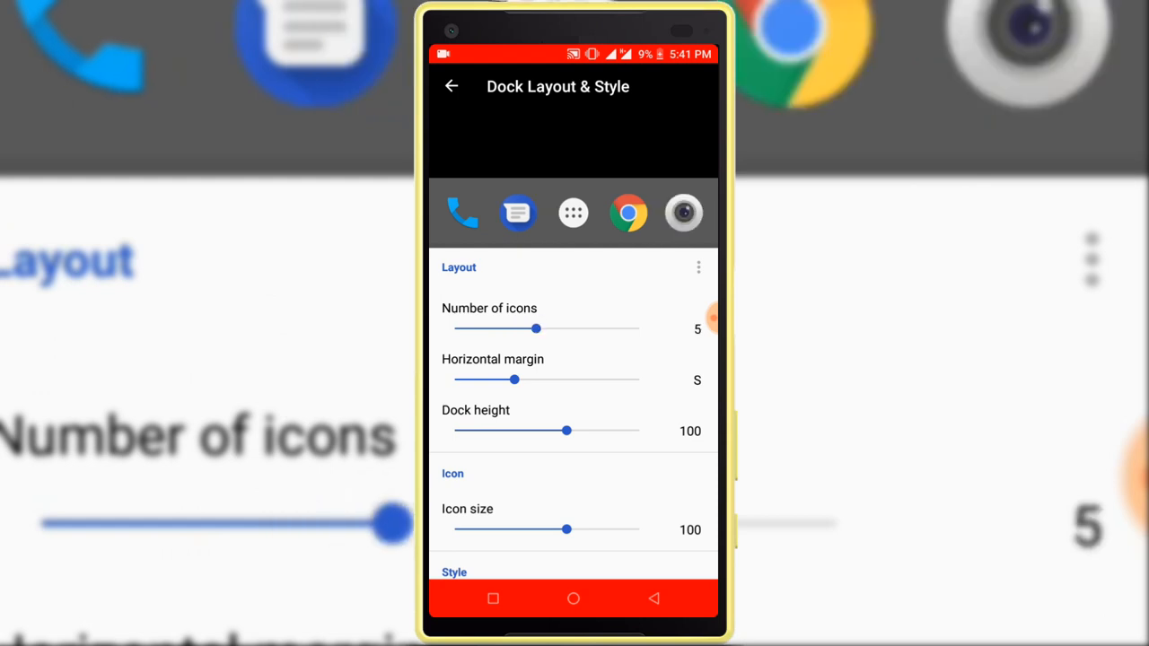
drag(514, 378, 579, 378)
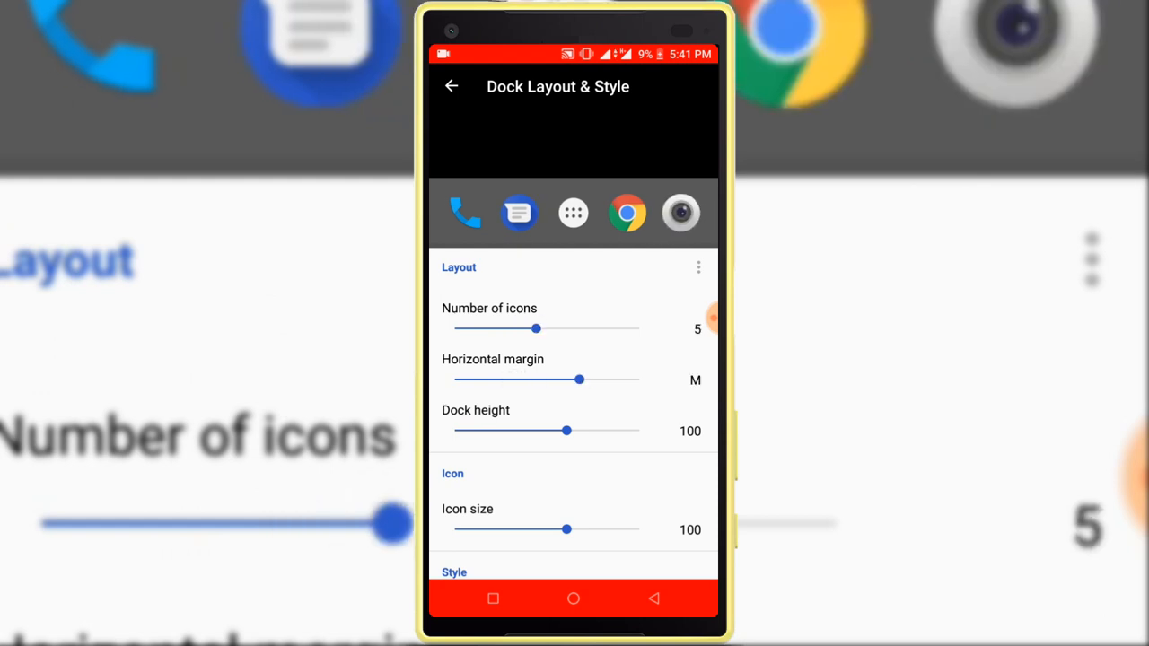
drag(578, 379, 514, 379)
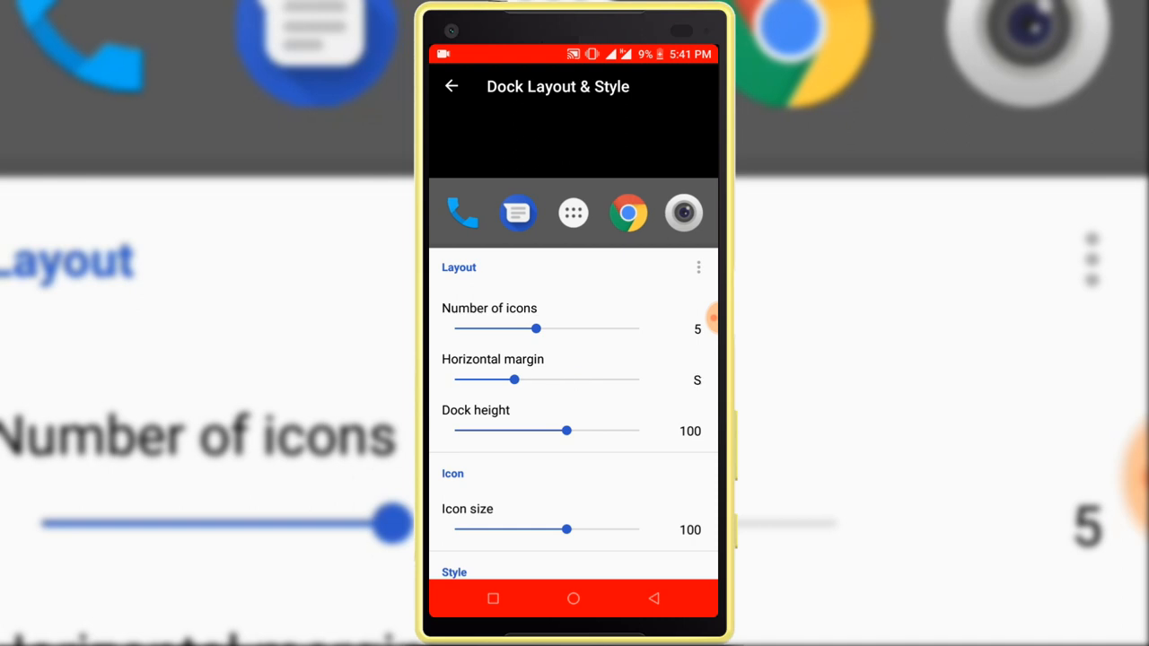
drag(567, 430, 525, 430)
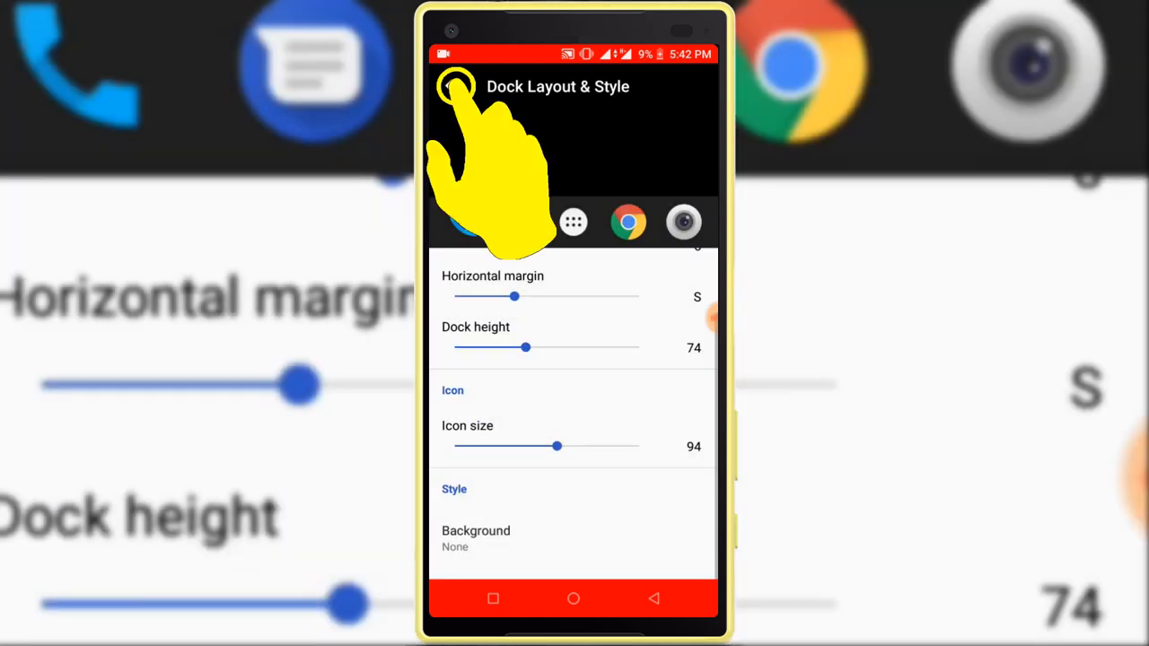
click(455, 86)
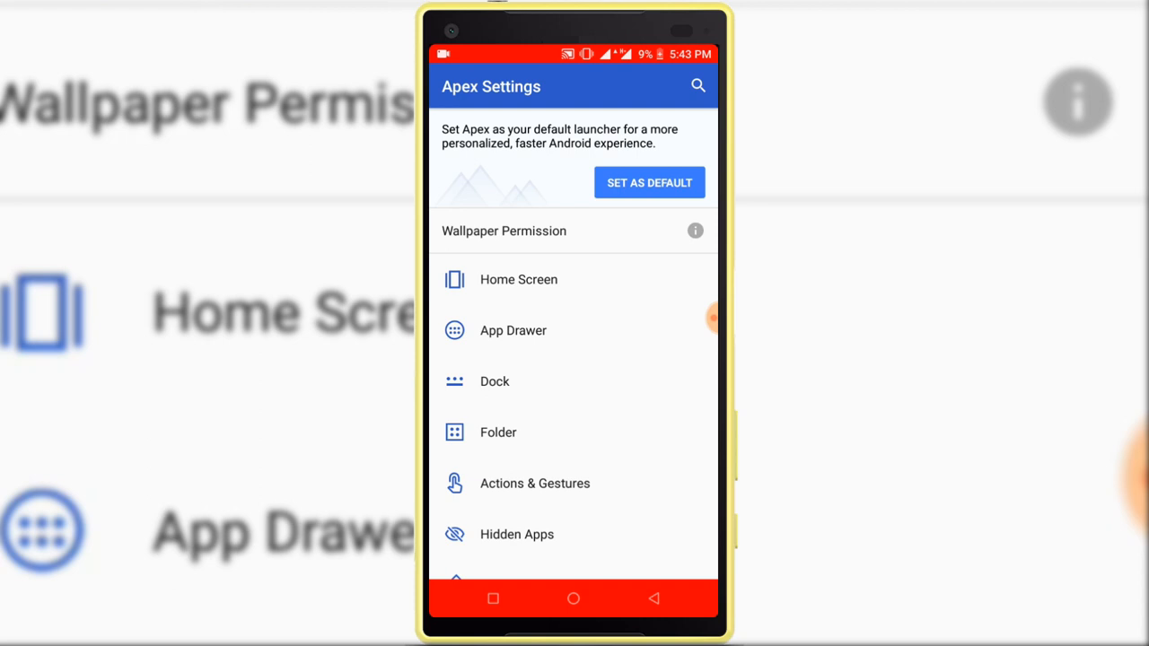
Step: Add Facebook, Gallery and MX Player to Hidden Apps and go Home
click(517, 534)
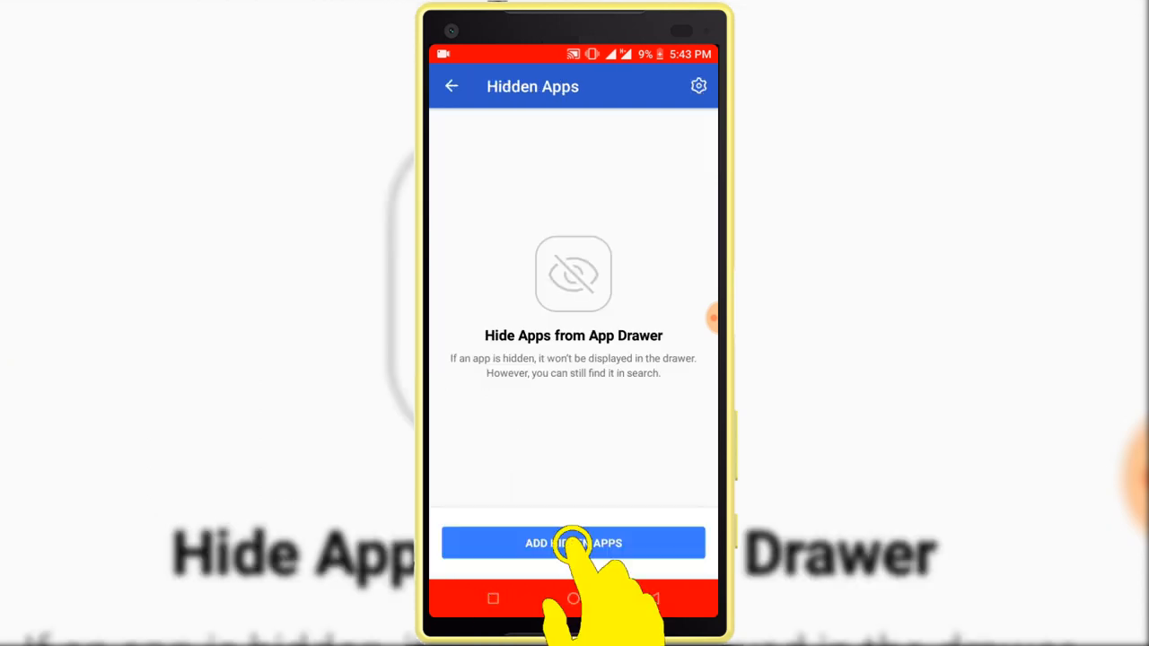
click(573, 542)
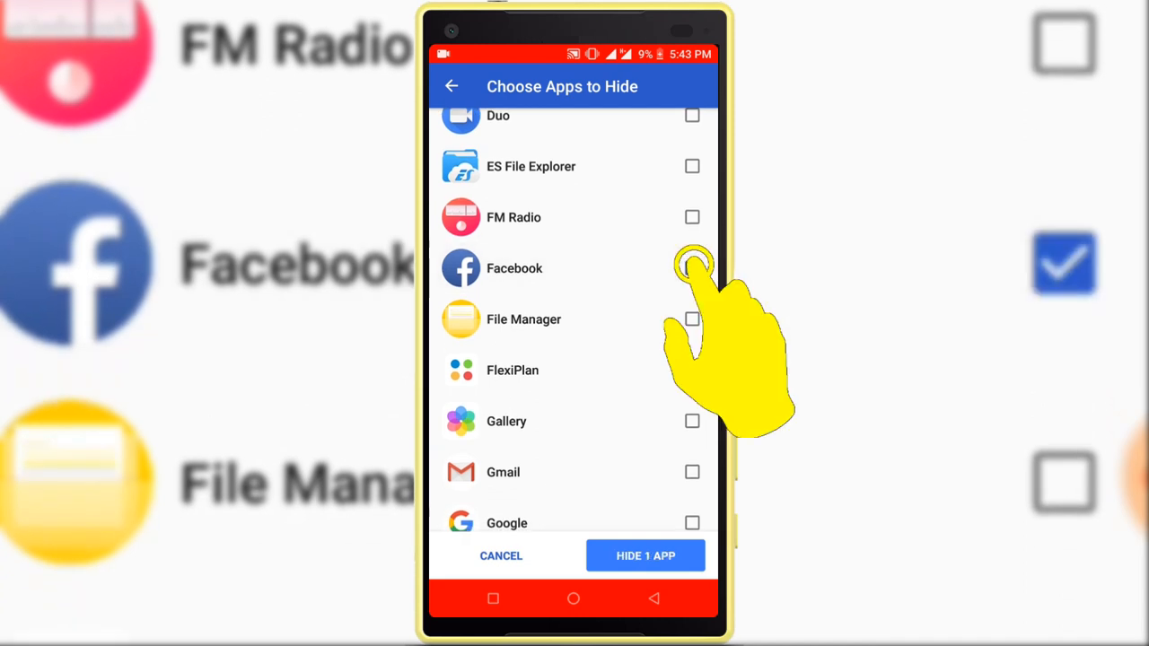
click(692, 268)
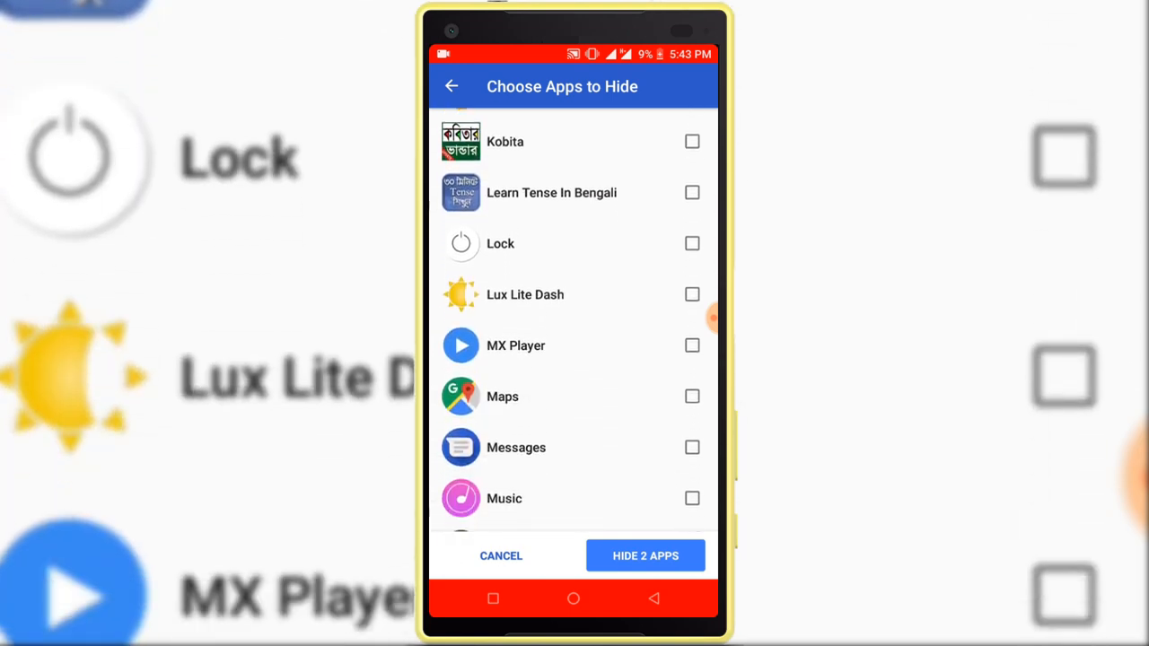
scroll(up, 3)
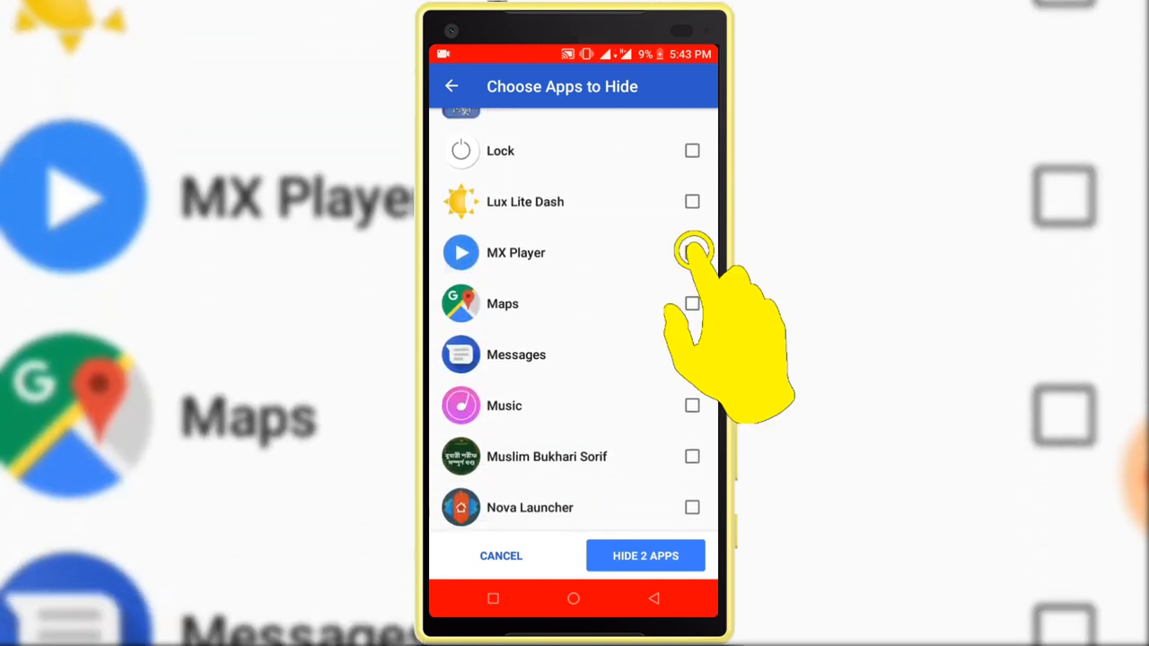
click(692, 252)
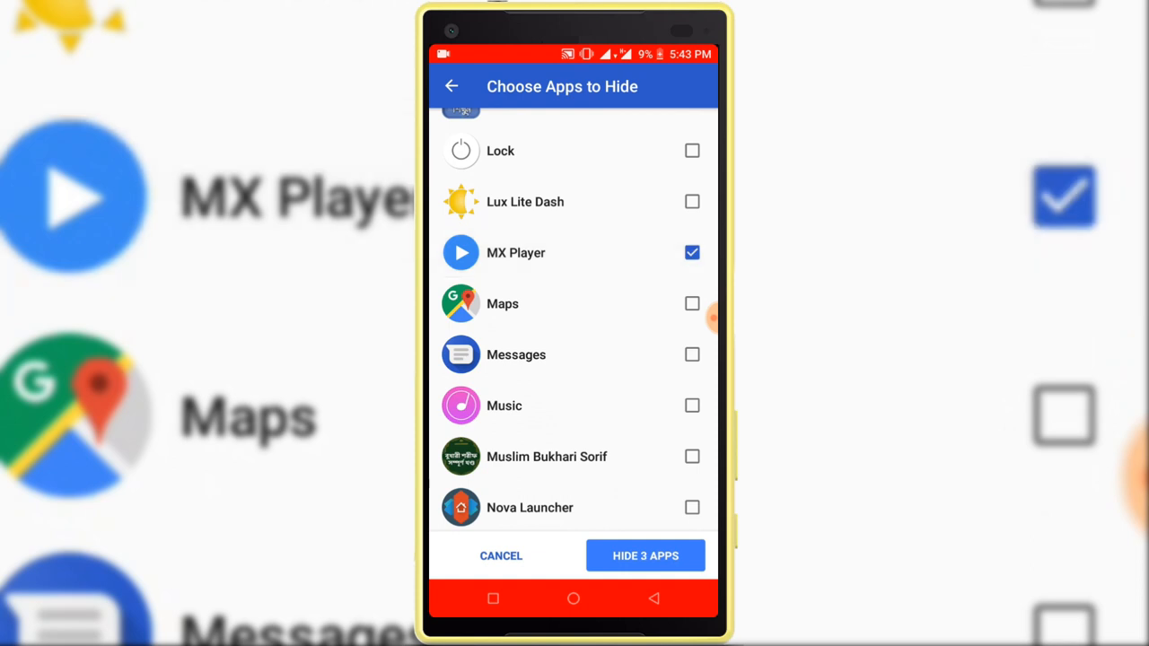
click(645, 556)
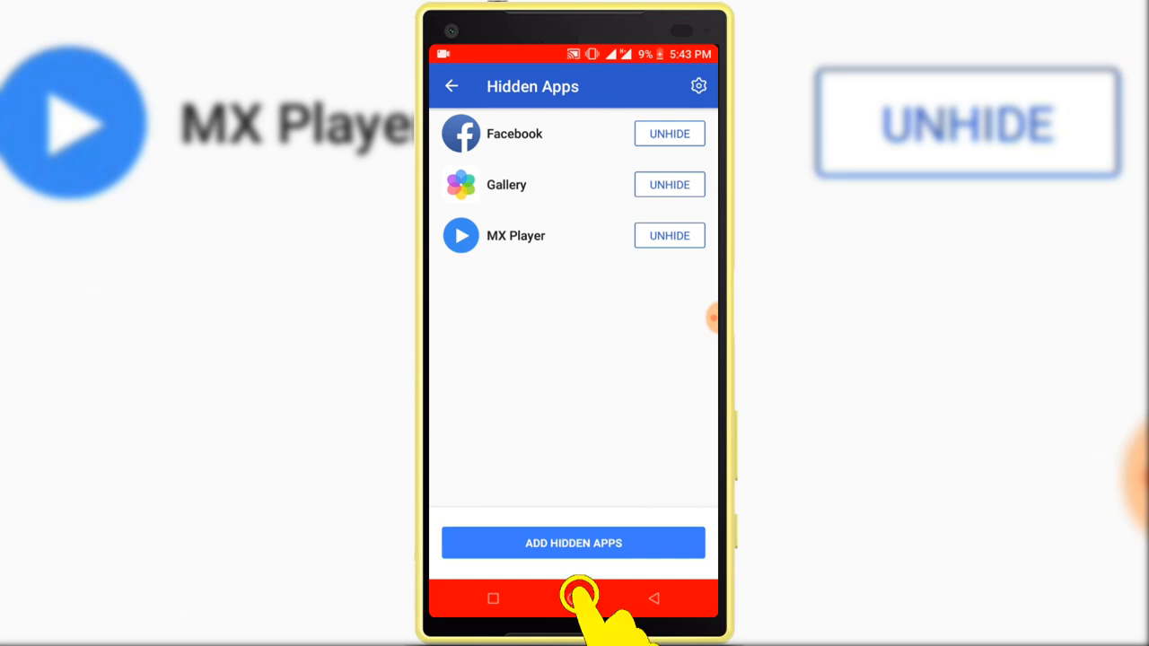
click(579, 598)
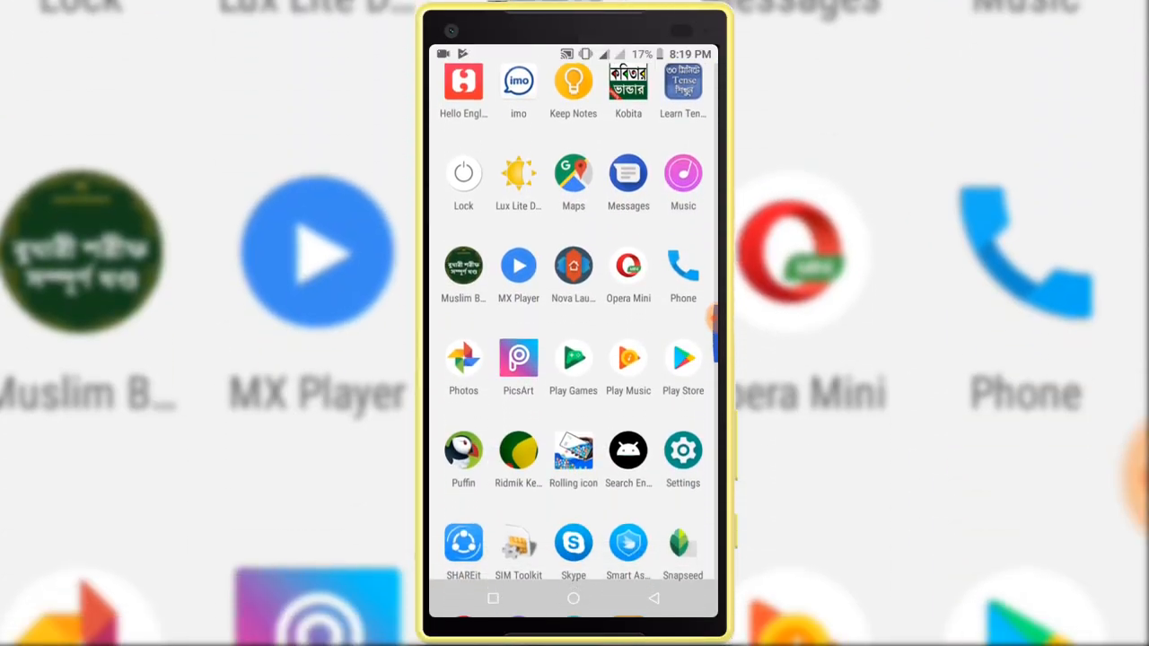
Step: Search Settings for 'home' and choose Apex Launcher as the default Home app
click(683, 449)
text(h)
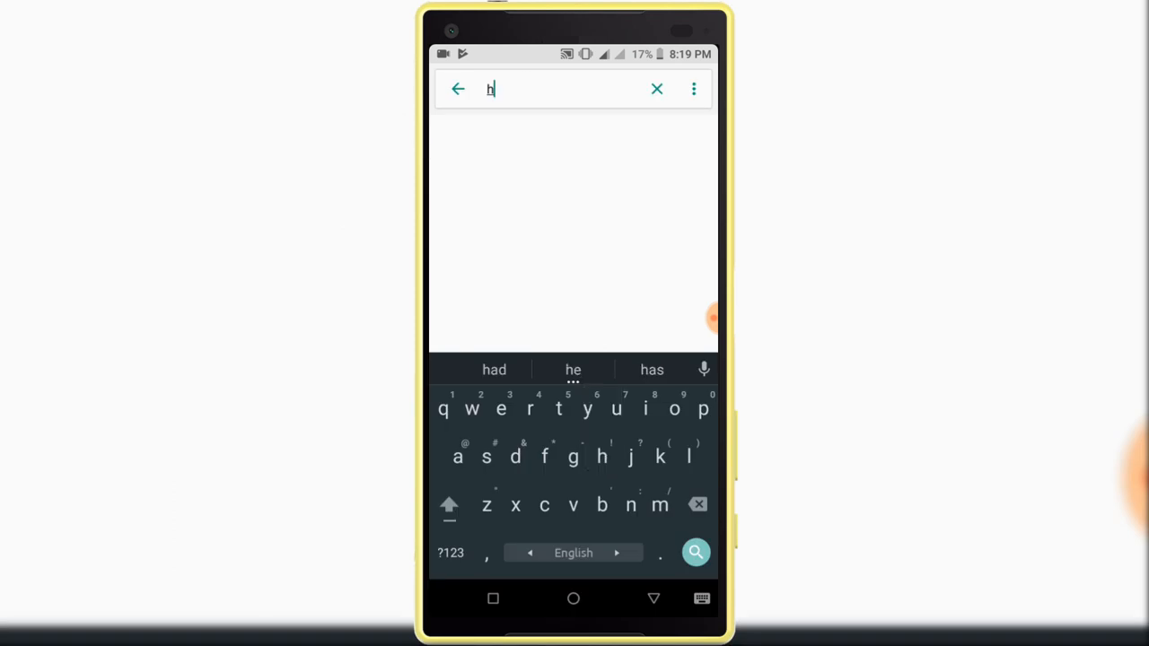
text(ome)
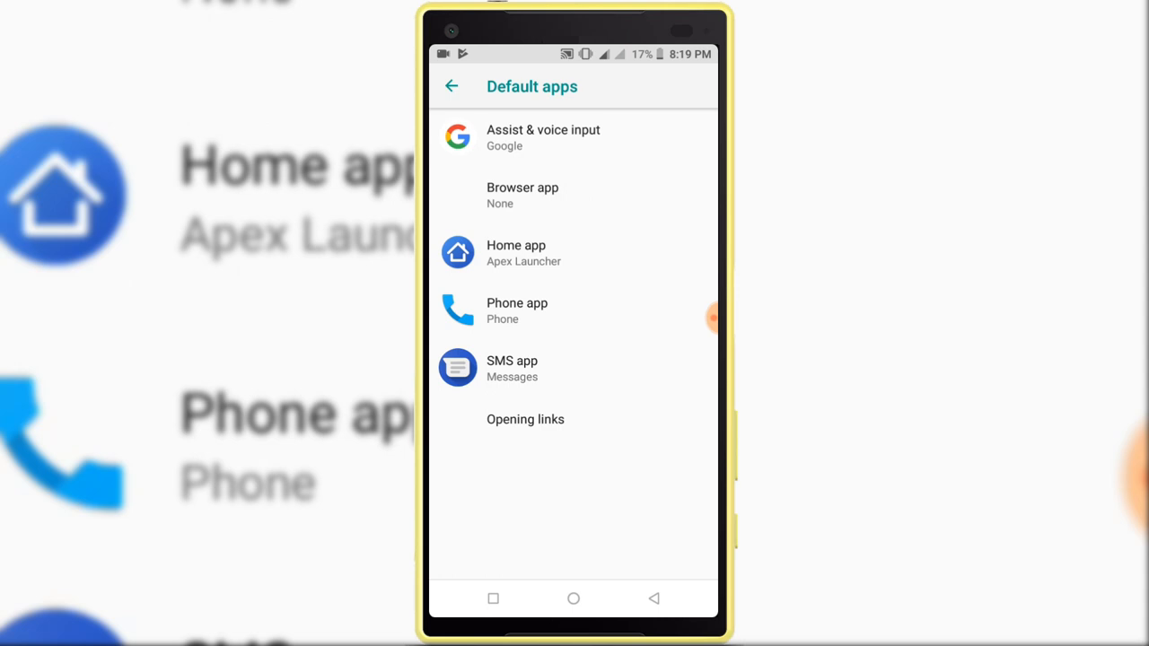
click(523, 253)
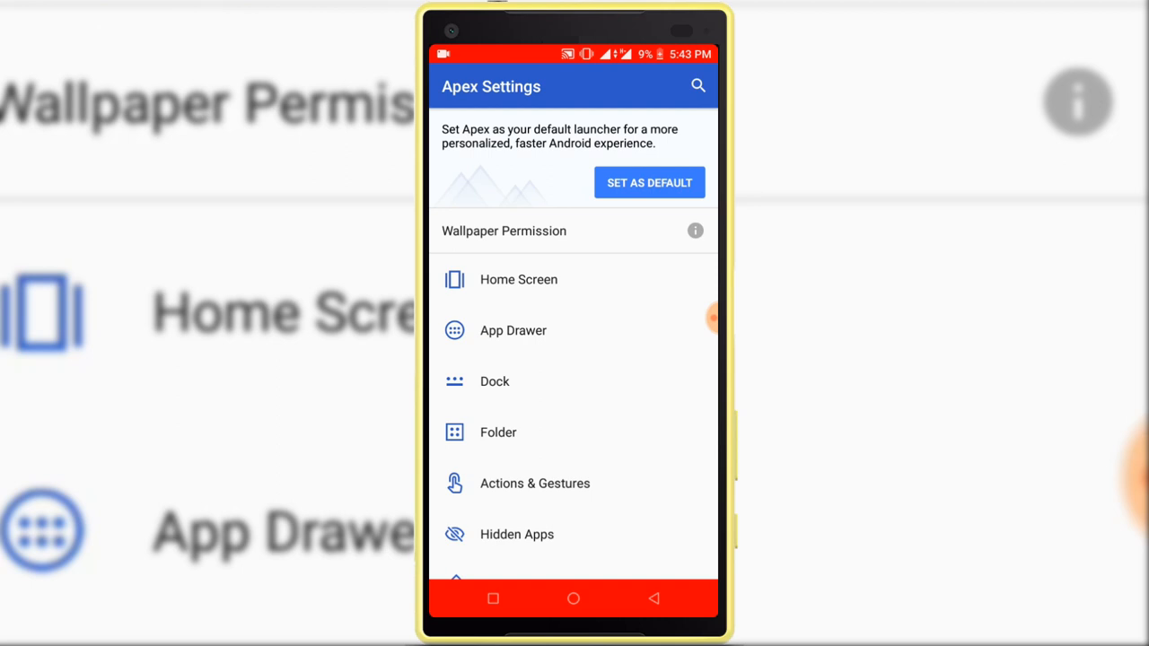
Step: Launch MX Player from Apex's Hidden Apps list, then return to that list
click(517, 534)
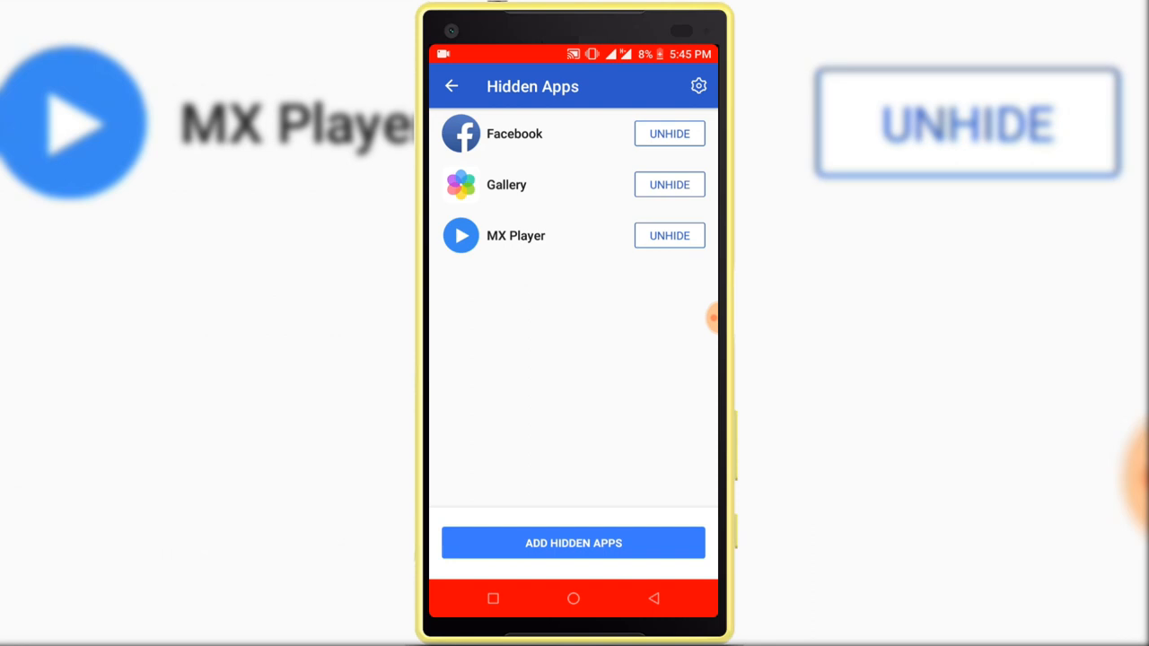
click(668, 235)
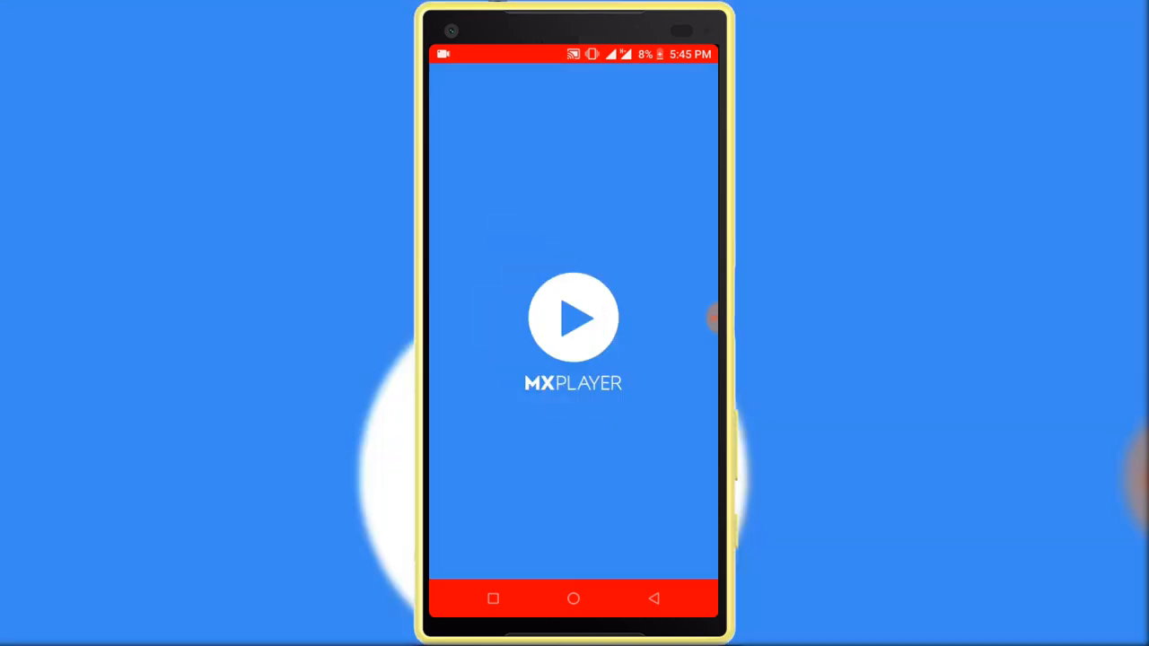
click(573, 317)
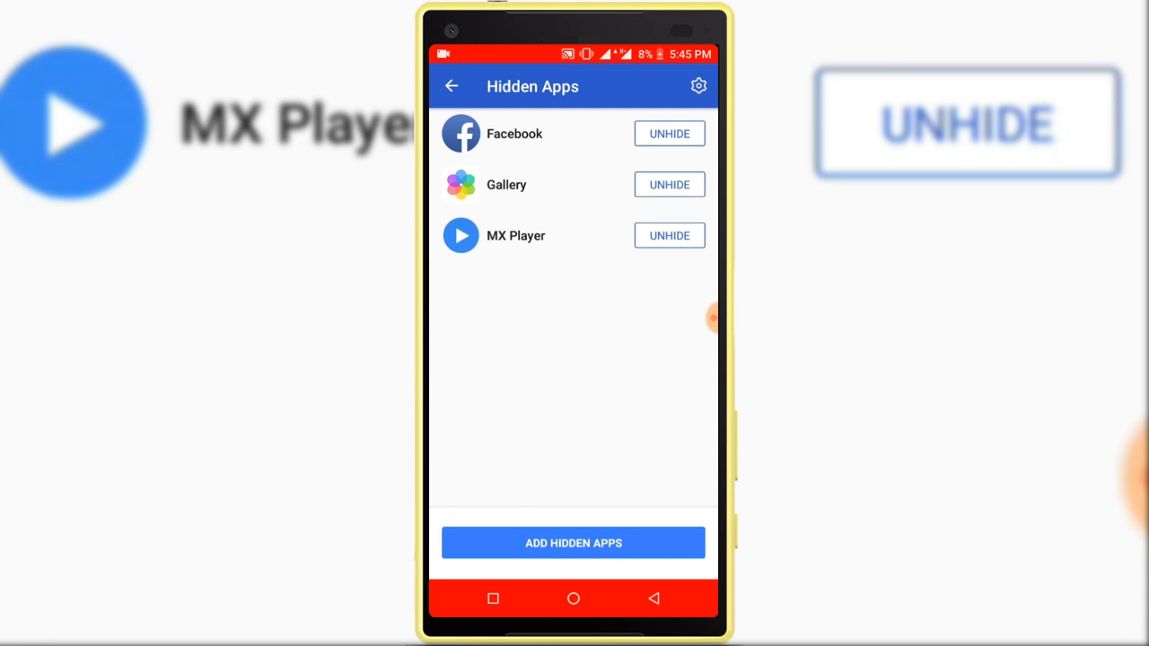
Step: Unhide MX Player, then go Home and always use Apex Launcher
click(669, 184)
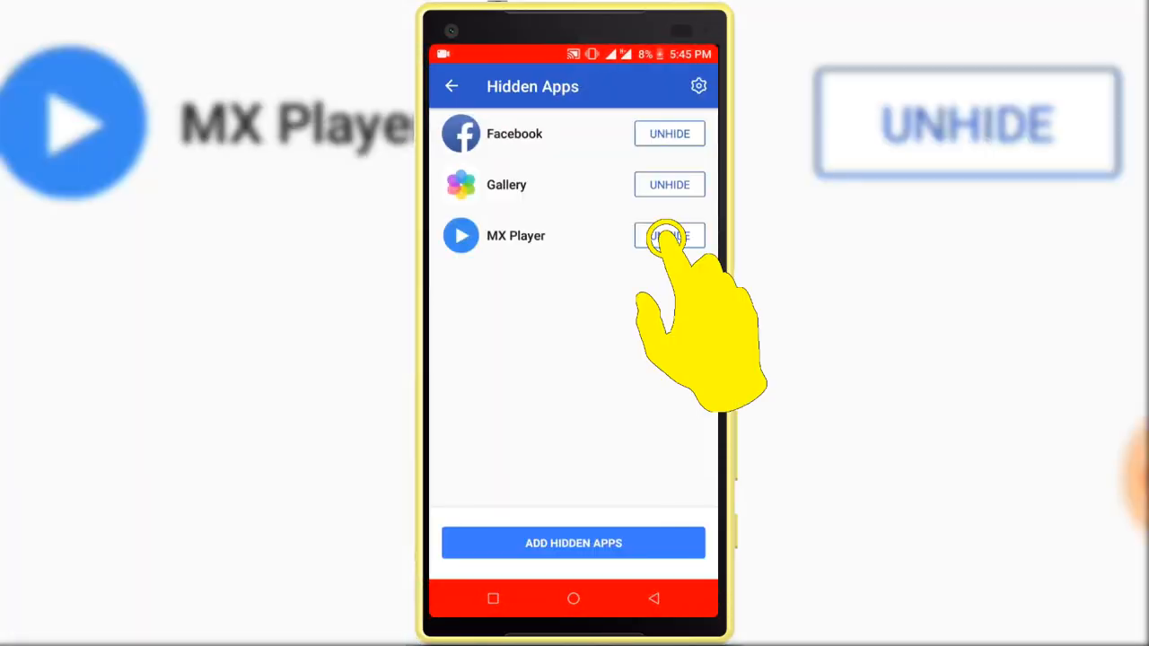
click(669, 235)
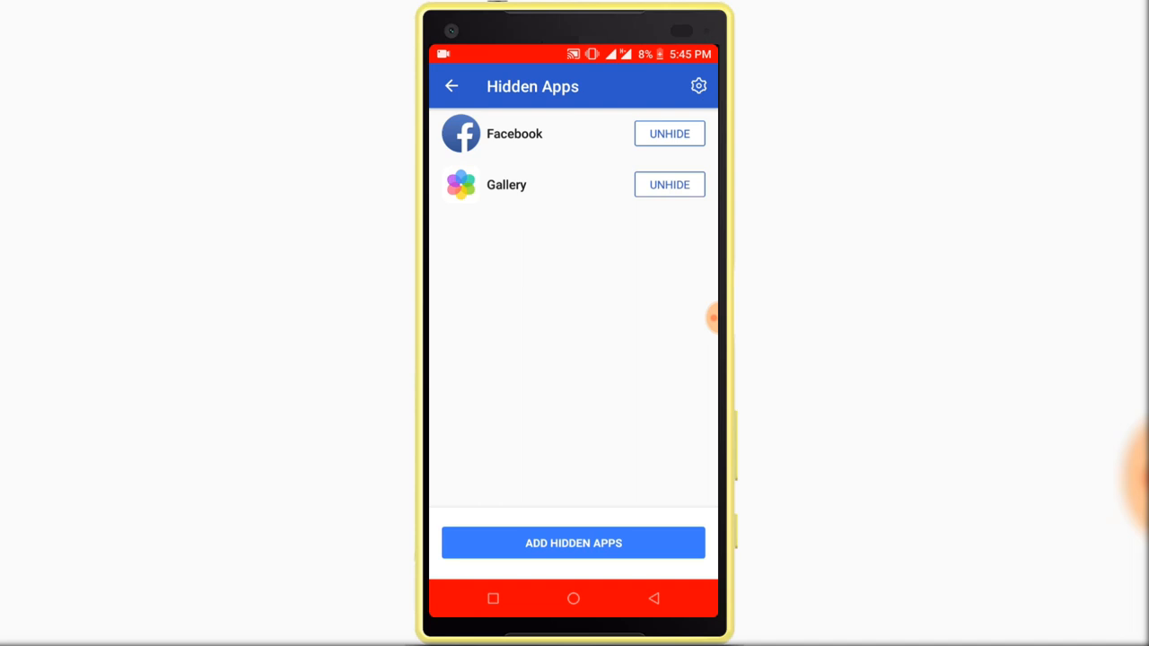
click(573, 599)
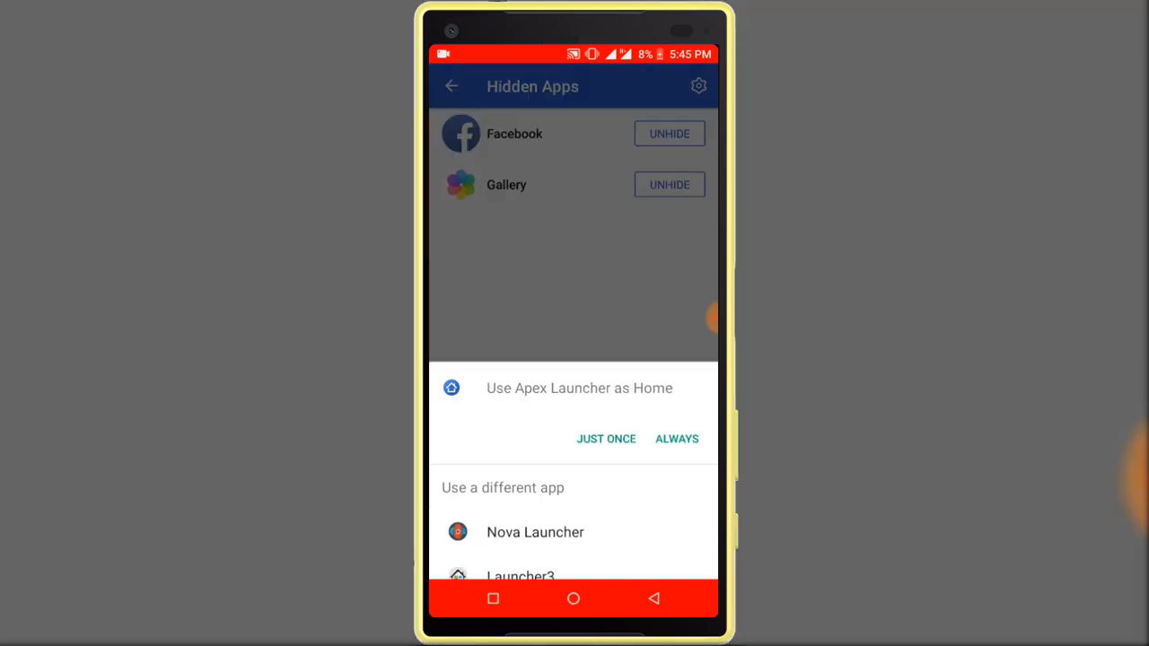
click(606, 439)
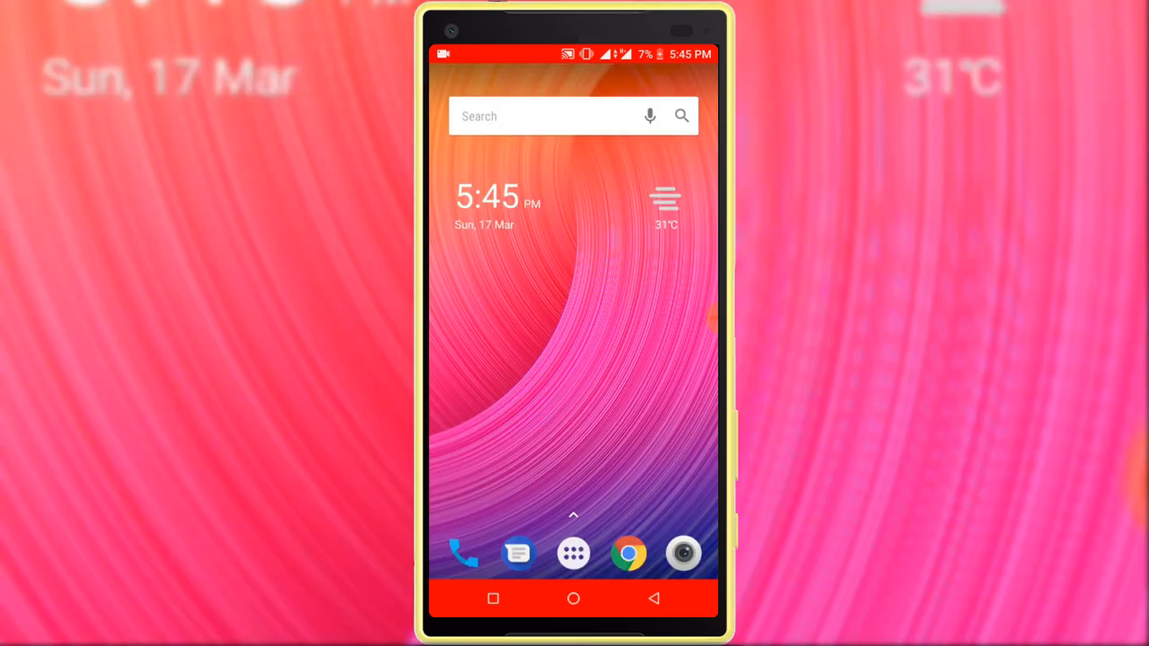